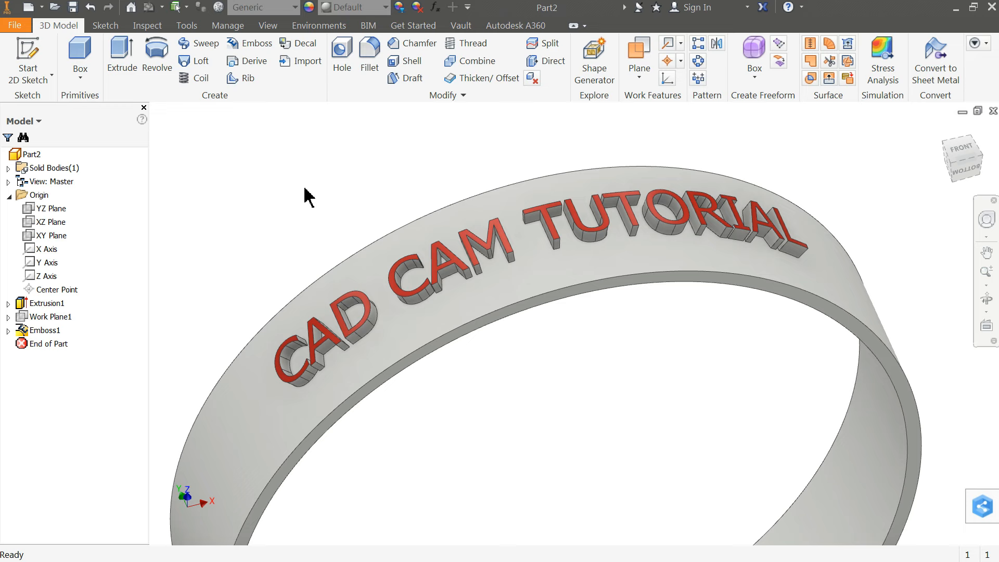
Create a new part from the Metric Standard (mm).ipt template.
click(16, 54)
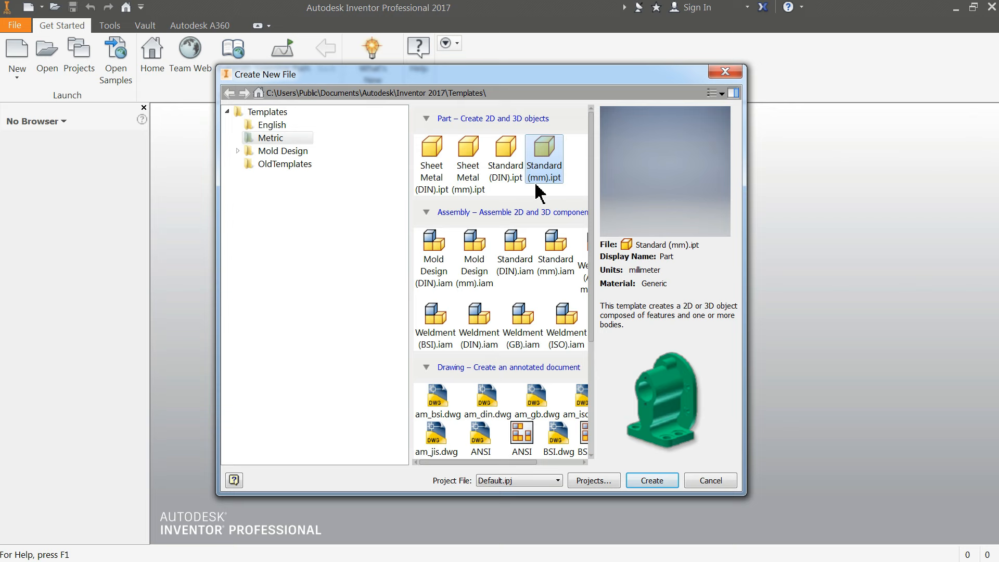
click(651, 480)
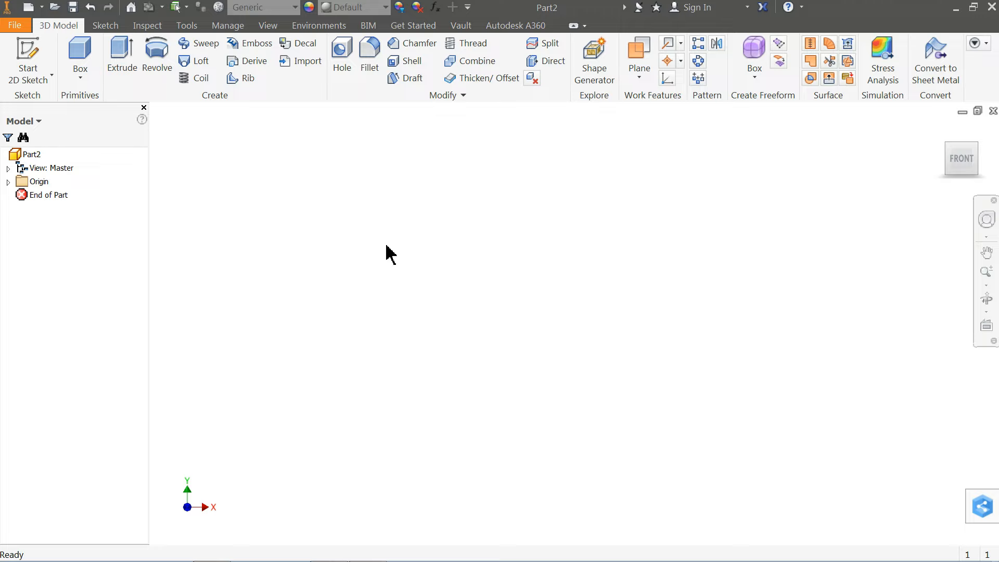
Sketch concentric 50 mm and 48 mm circles on the horizontal base plane and finish the sketch.
click(28, 57)
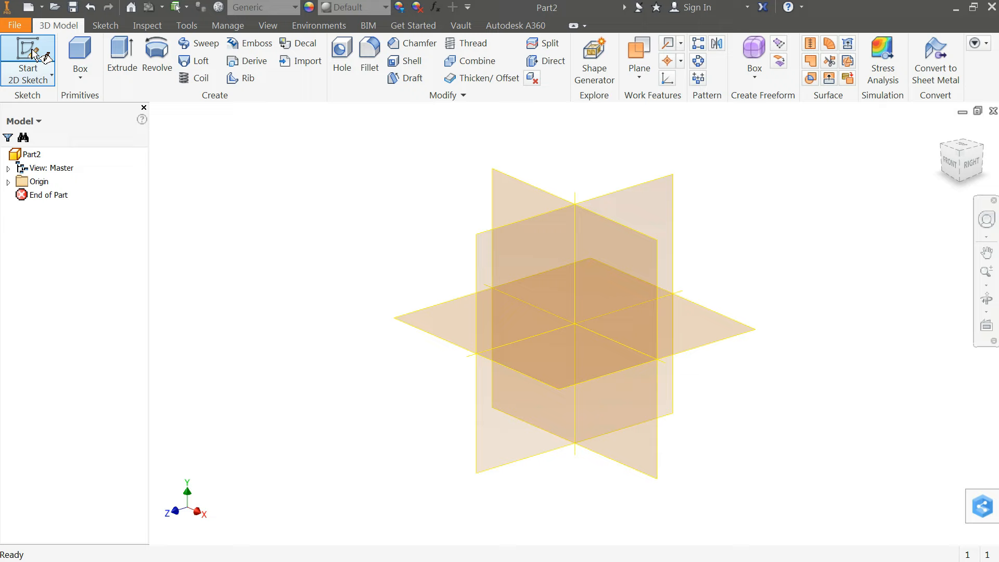
click(28, 57)
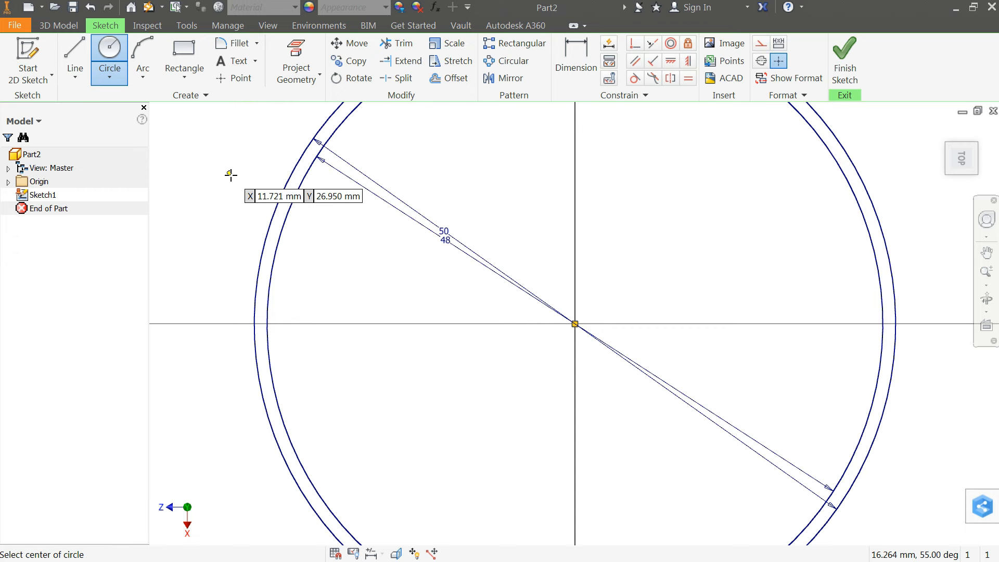
click(844, 61)
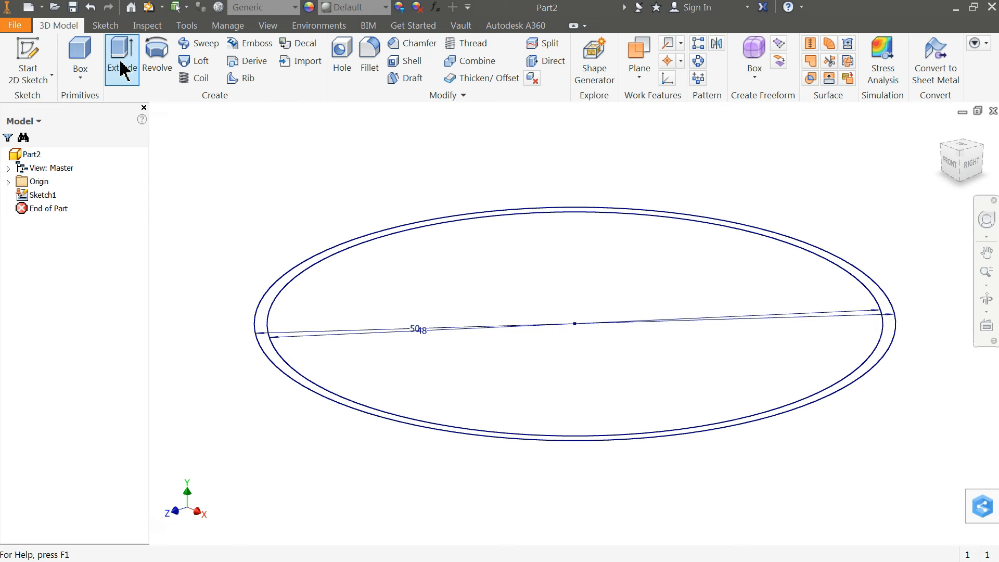
Extrude the band between the two circles 10 mm into a thin solid ring.
click(121, 58)
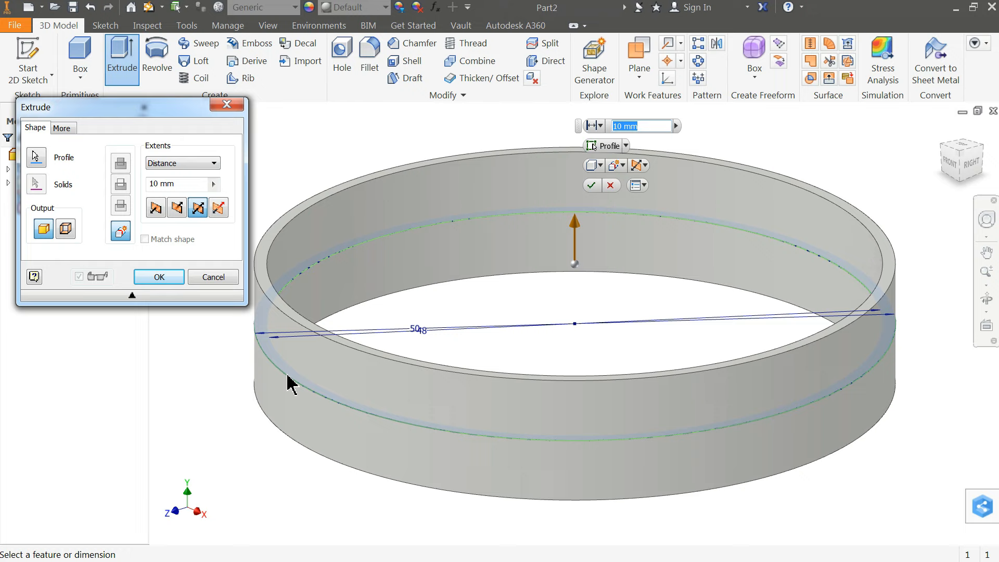
click(158, 277)
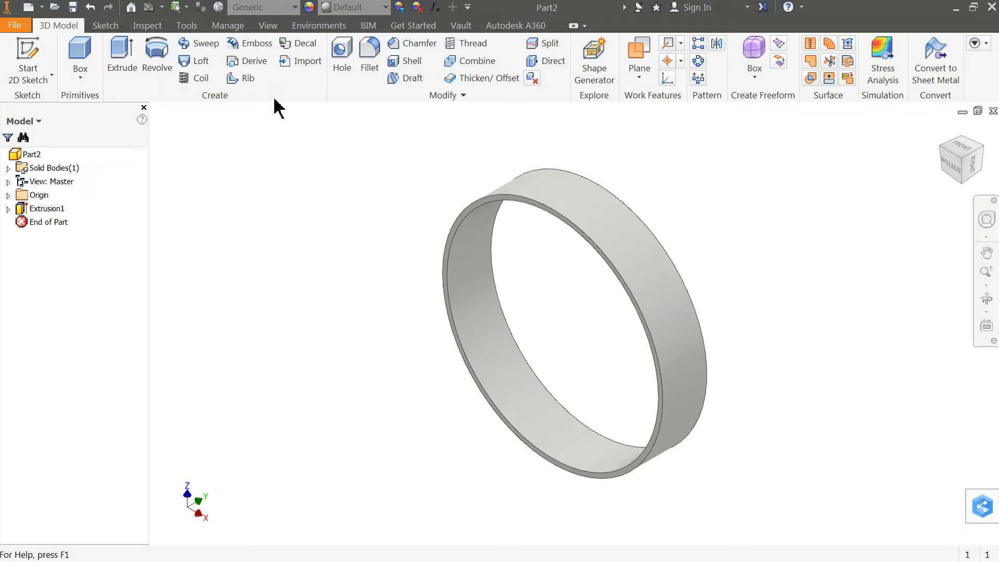
mouse_move(45, 210)
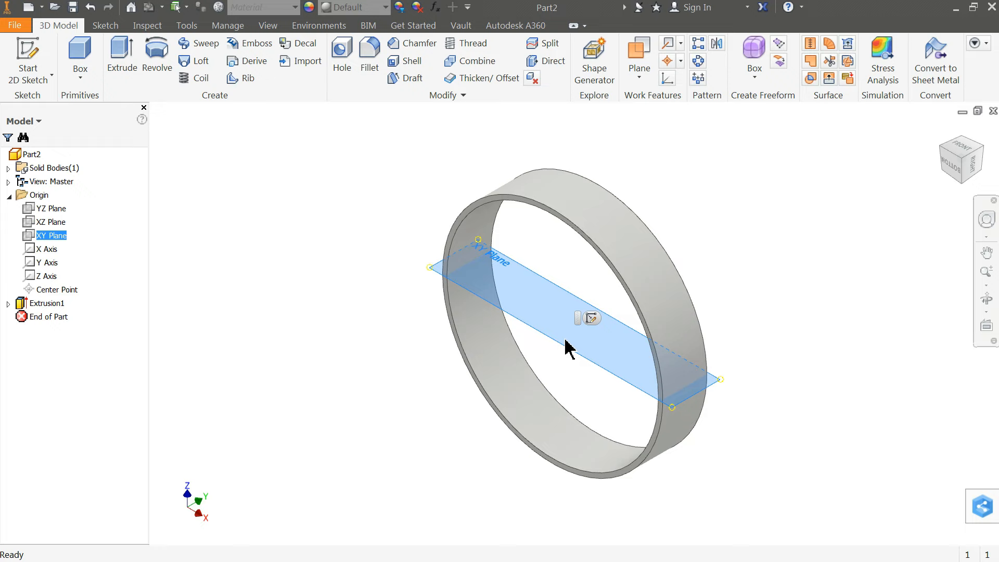
Add a work plane offset 28 mm from the XY plane above the ring.
click(637, 58)
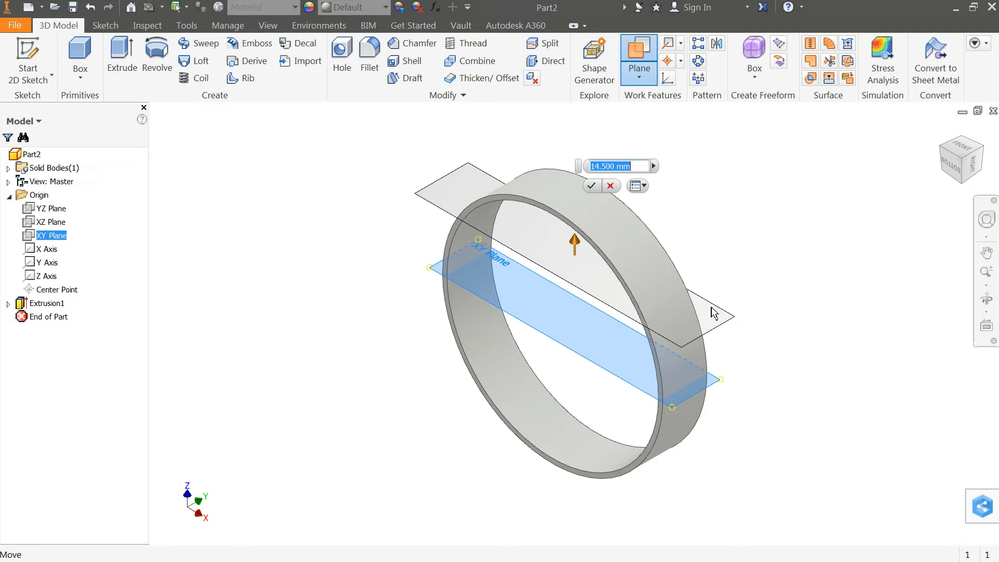
text(28)
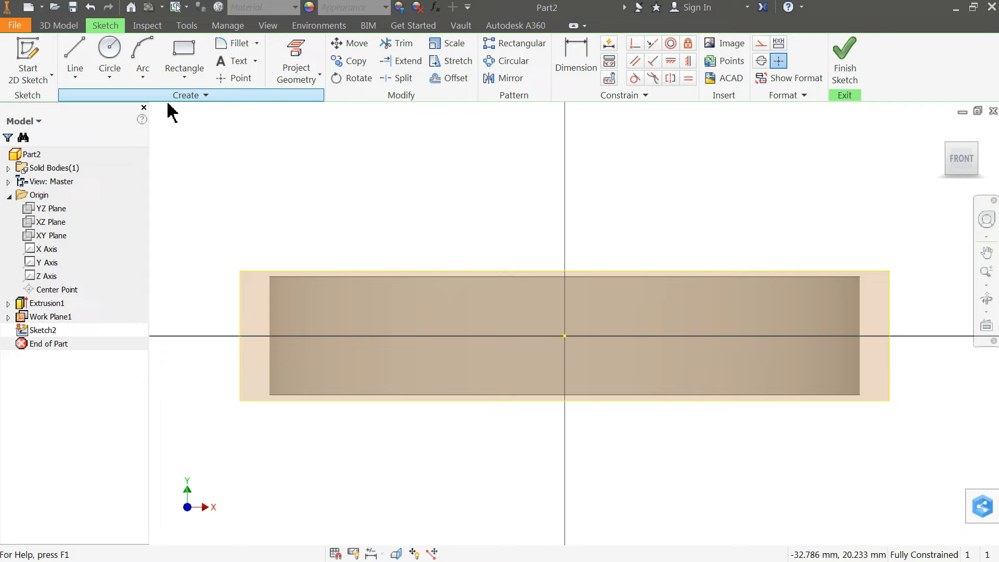
Place the text CAD CAM TUTORIAL at 3.2 mm height in the sketch and finish it.
click(238, 60)
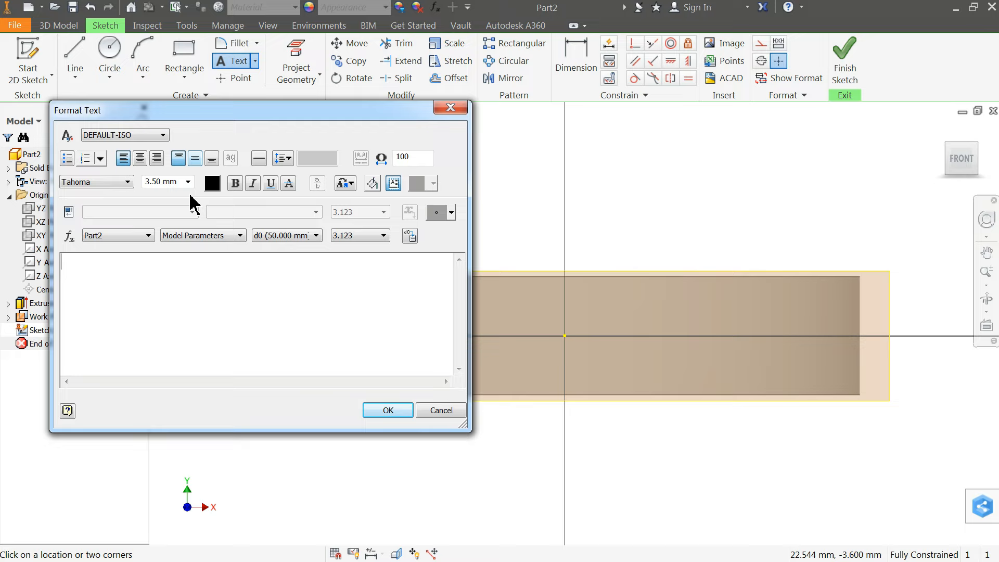
text(CAD CAM TUTORIAL)
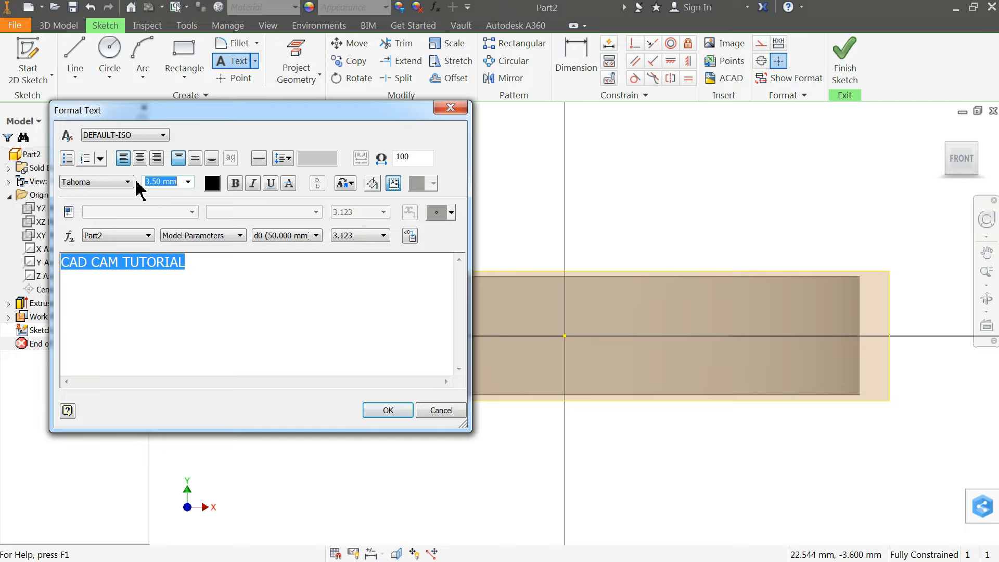
text(3.2)
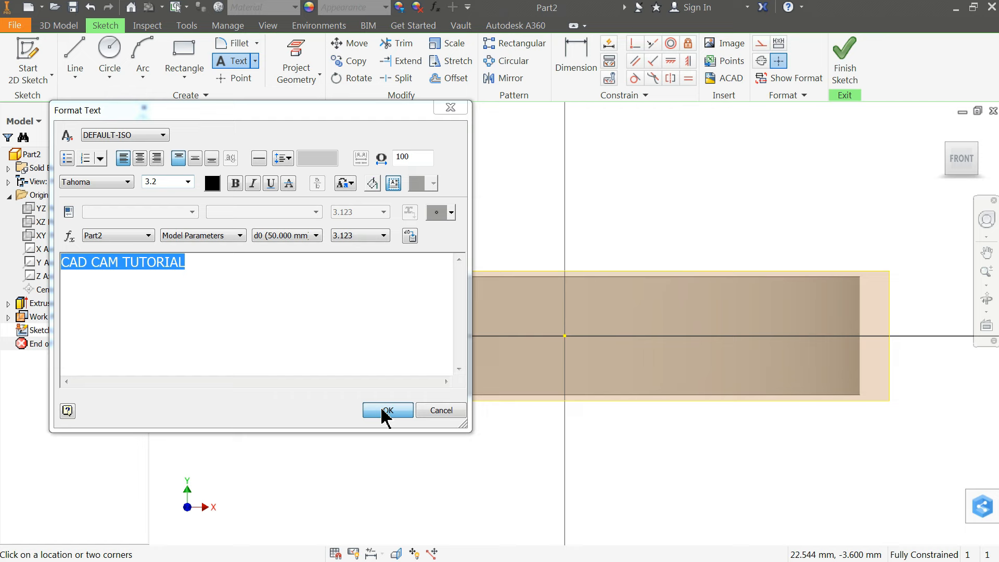
click(387, 410)
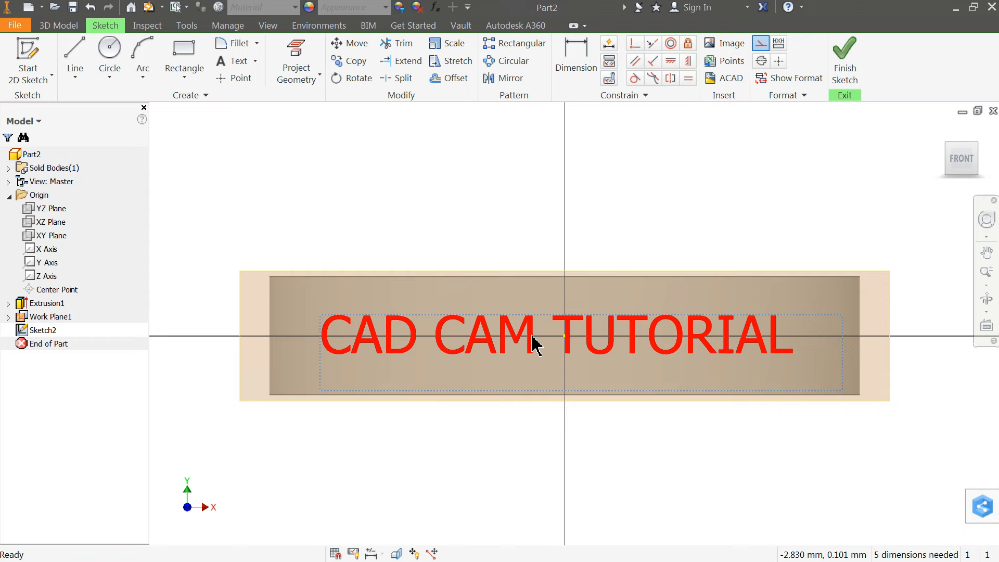
click(843, 57)
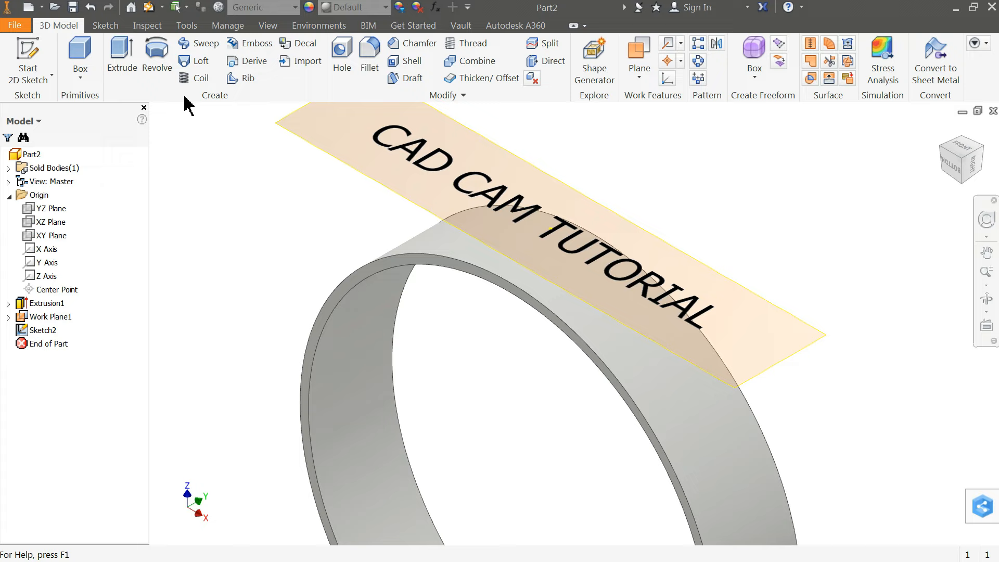
Start an Emboss, choose Engrave from Plane, pick the text profile and enable Wrap to Face.
click(255, 43)
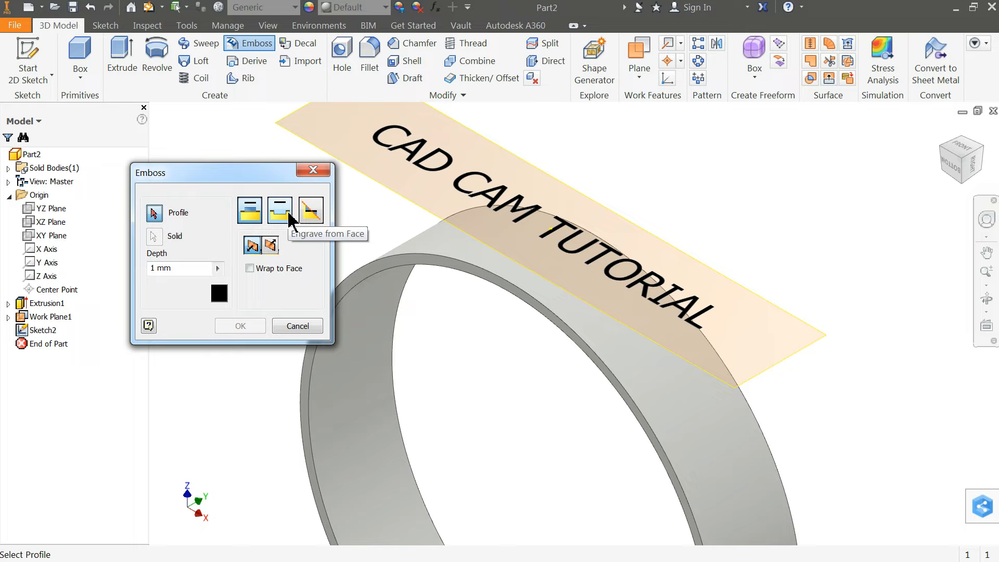
mouse_move(311, 213)
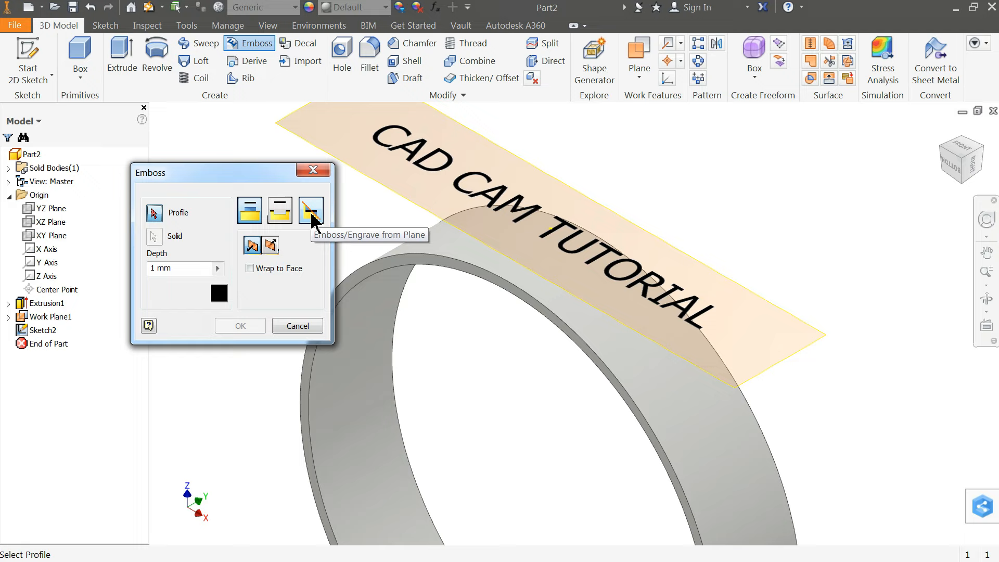
click(311, 209)
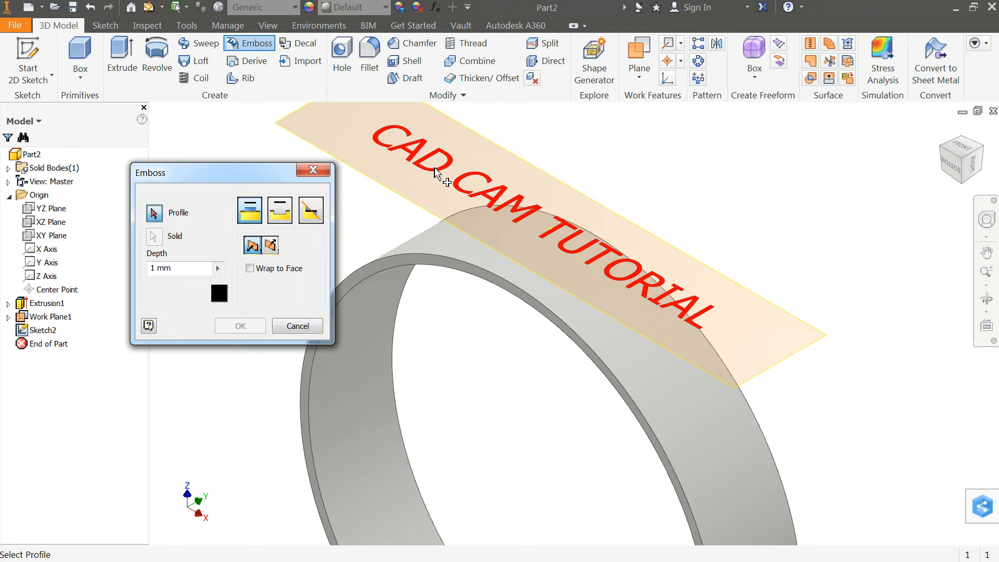
click(551, 229)
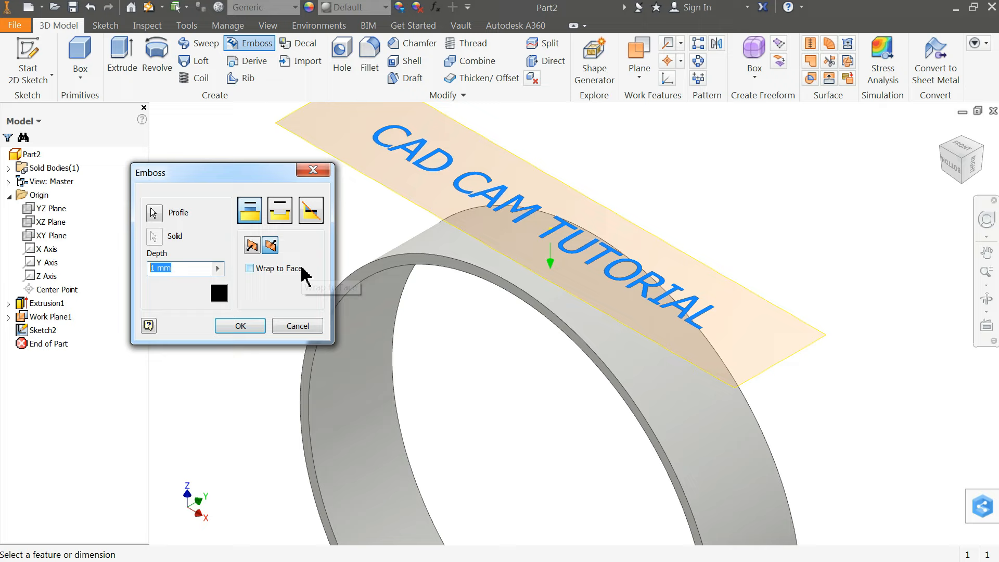
click(239, 326)
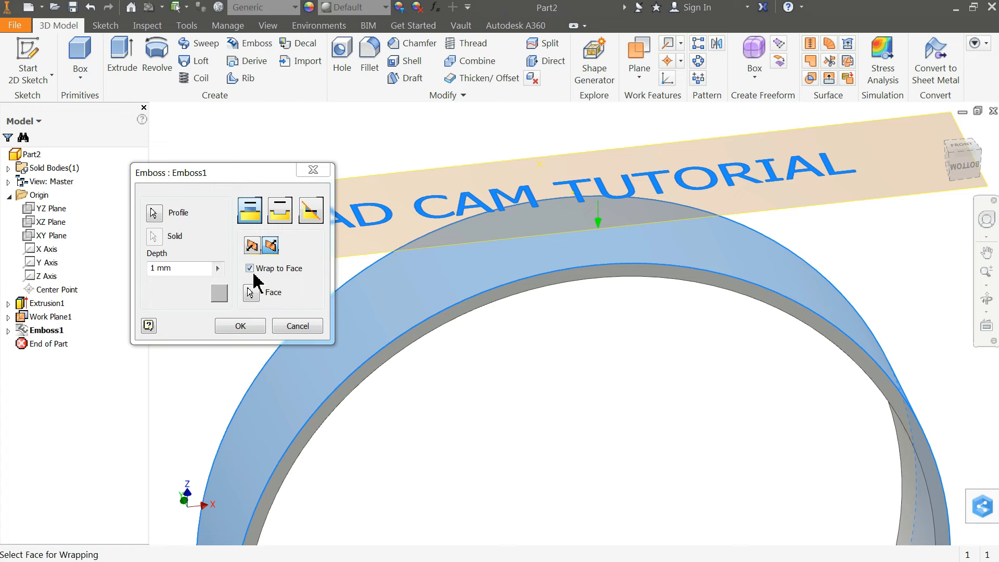
Select the ring's outer cylindrical face as the wrap face for the engraving.
click(239, 325)
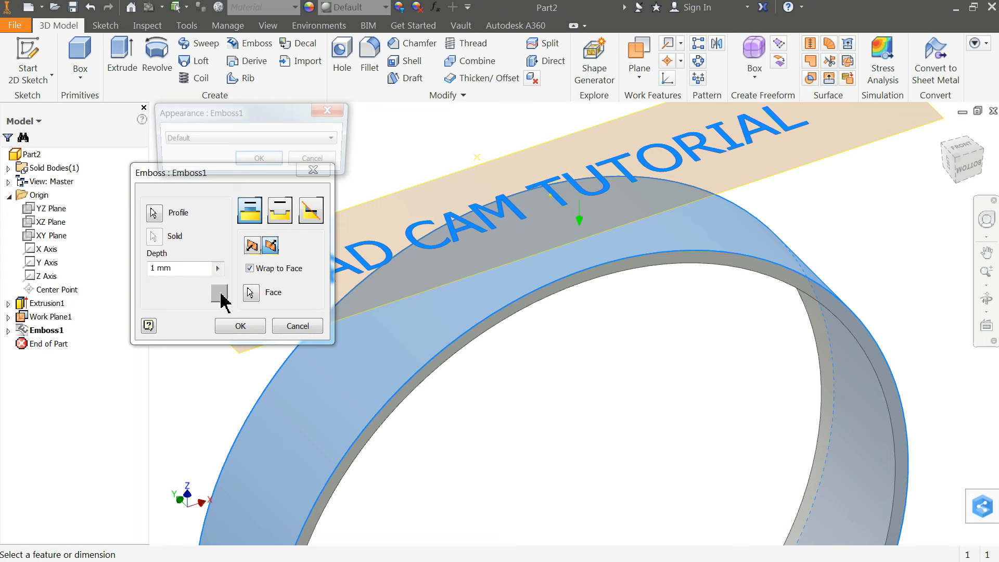
Give the letter floors a red Top Face Appearance and apply the wrapped engraving as Emboss1.
click(336, 137)
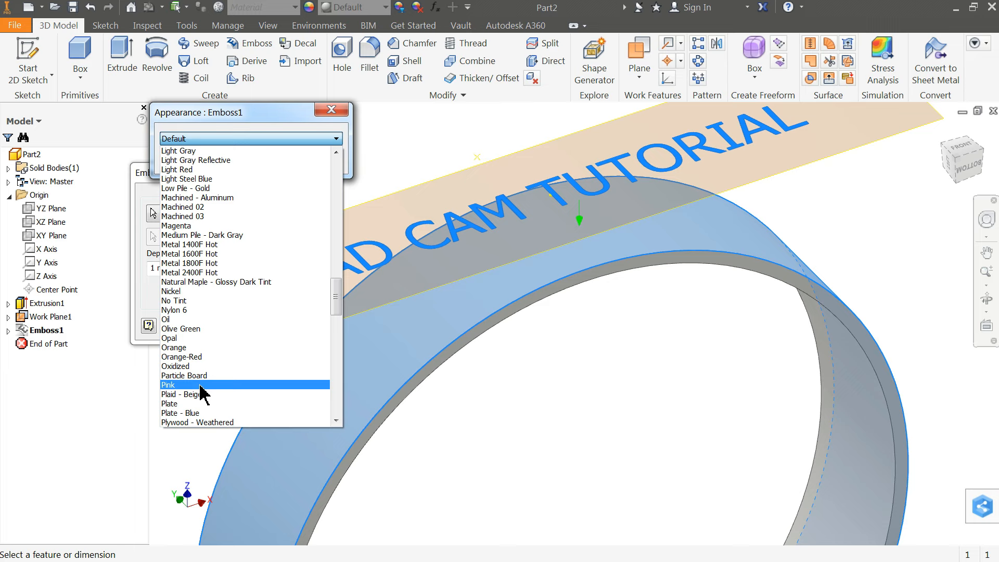
click(170, 385)
text(0.)
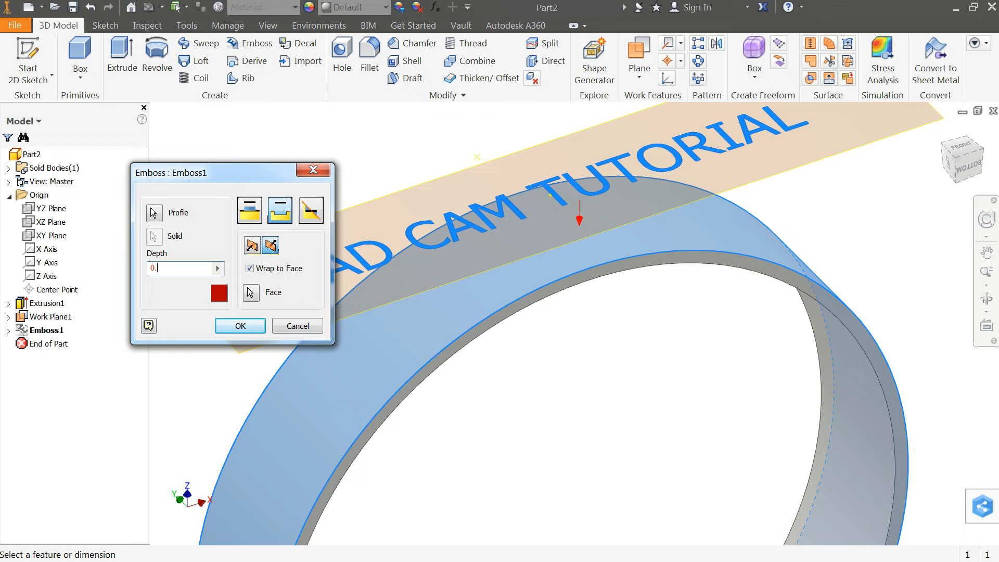
click(239, 326)
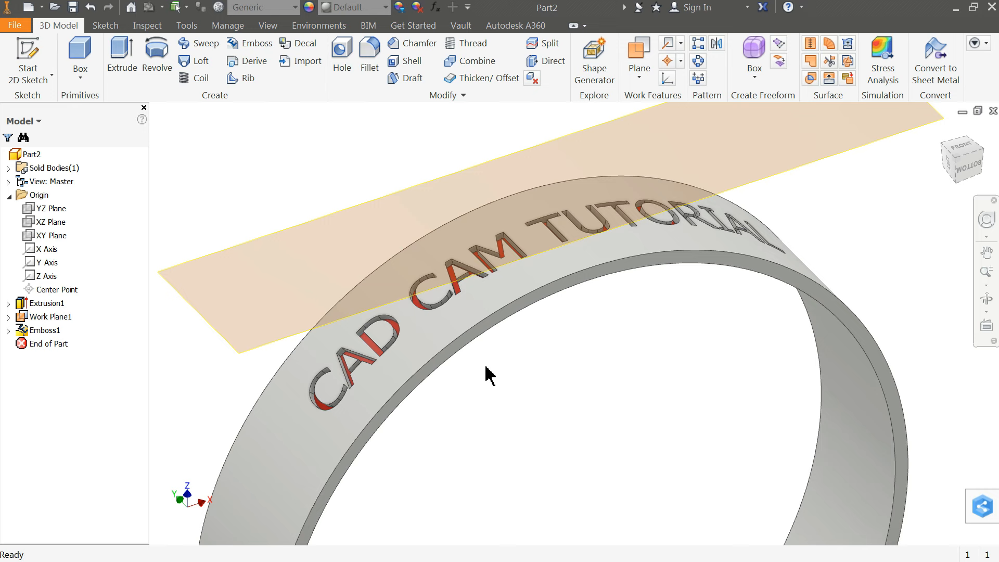
Turn off Work Plane1 visibility and expand Emboss1 in the browser.
click(46, 316)
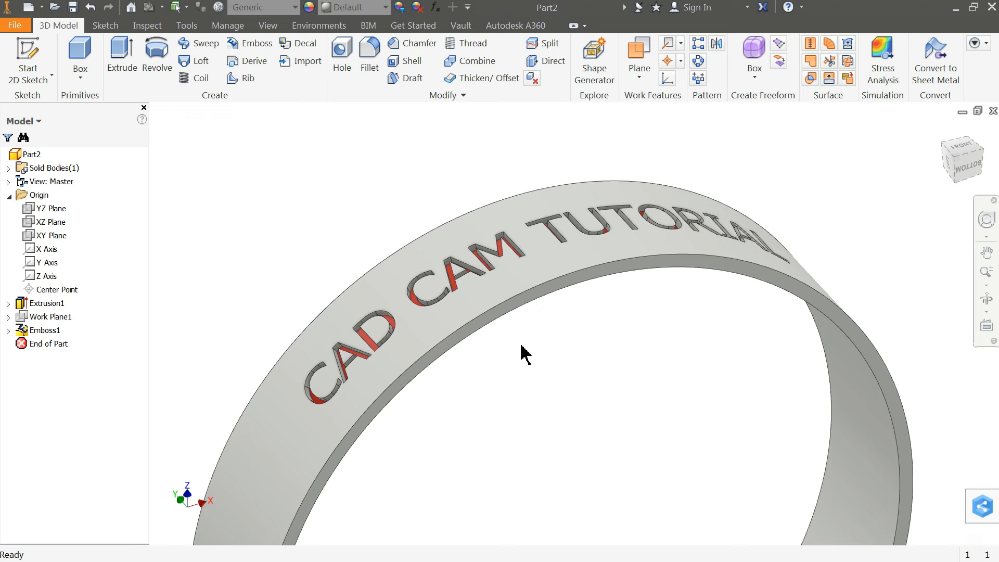
click(10, 330)
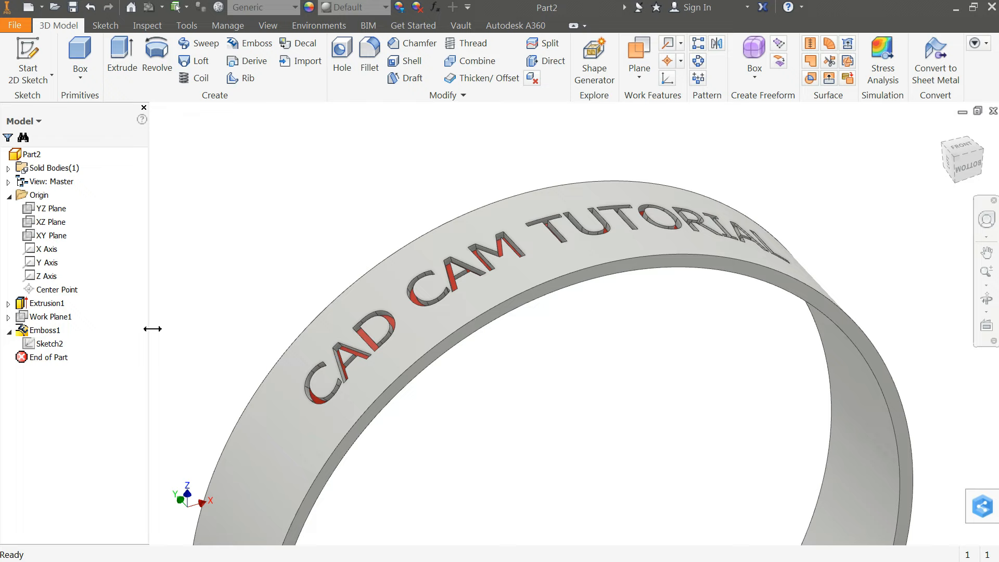